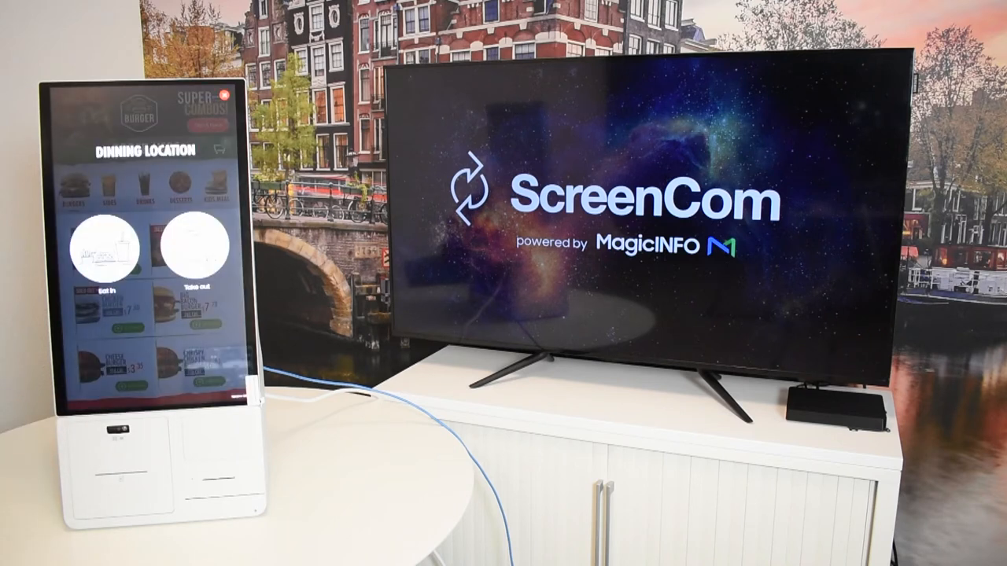
Choose Eat In and let the kiosk demo return to its touch-to-start screen
{"action": "left_click", "coordinate": [102, 247]}
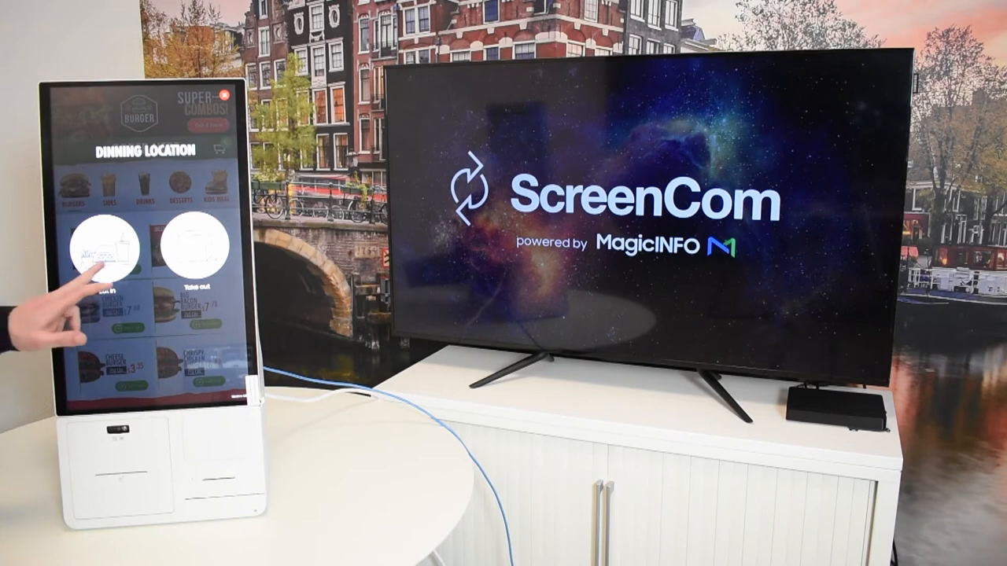
{"action": "left_click", "coordinate": [102, 244]}
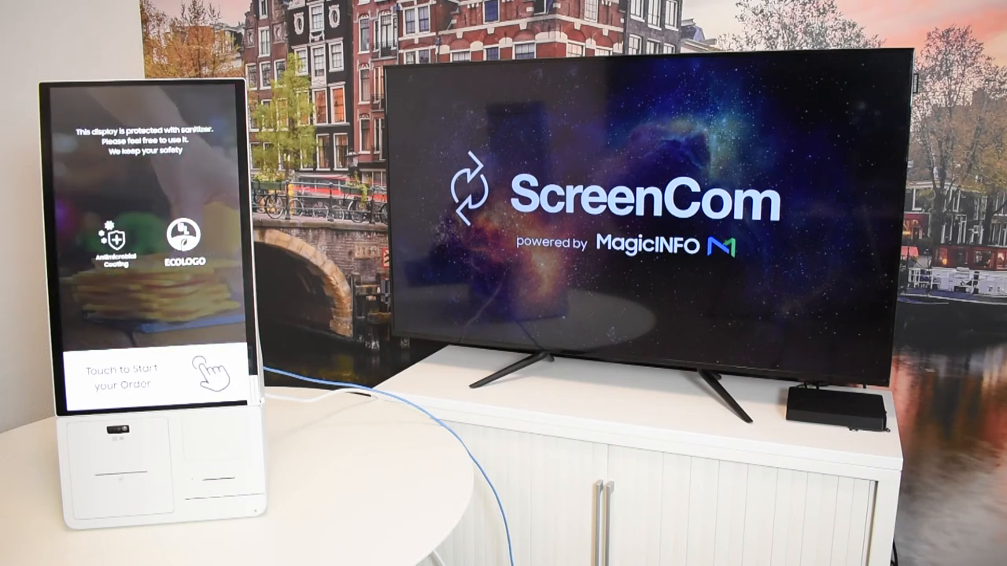
Start a new kiosk order, confirm the item, and choose the first payment method
{"action": "left_click", "coordinate": [137, 378]}
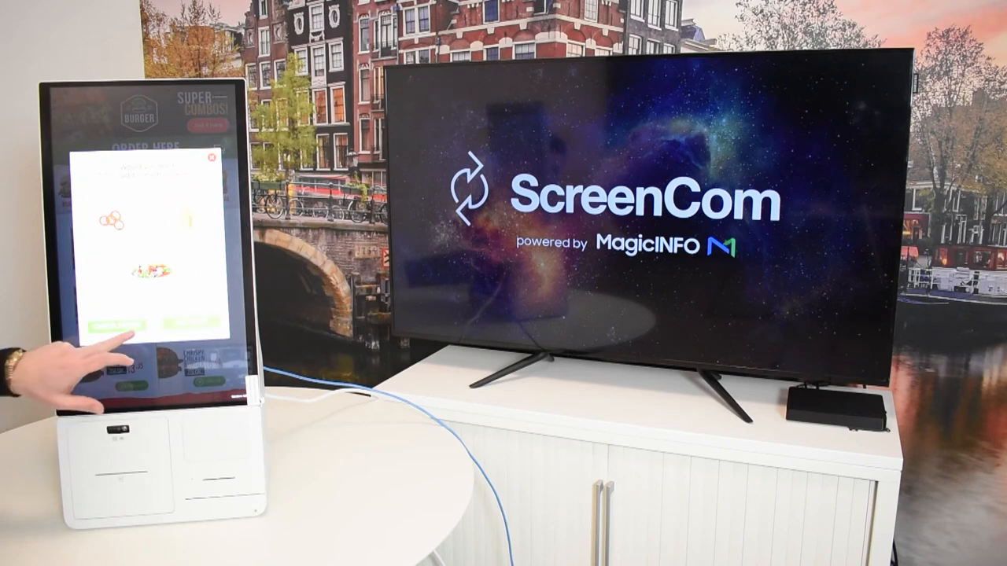
{"action": "left_click", "coordinate": [110, 327]}
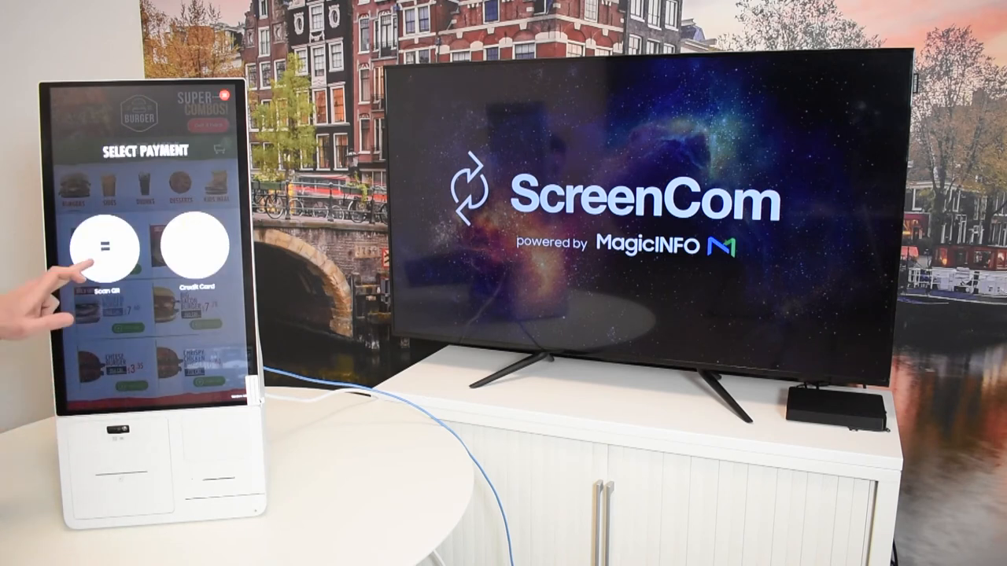
{"action": "left_click", "coordinate": [102, 246]}
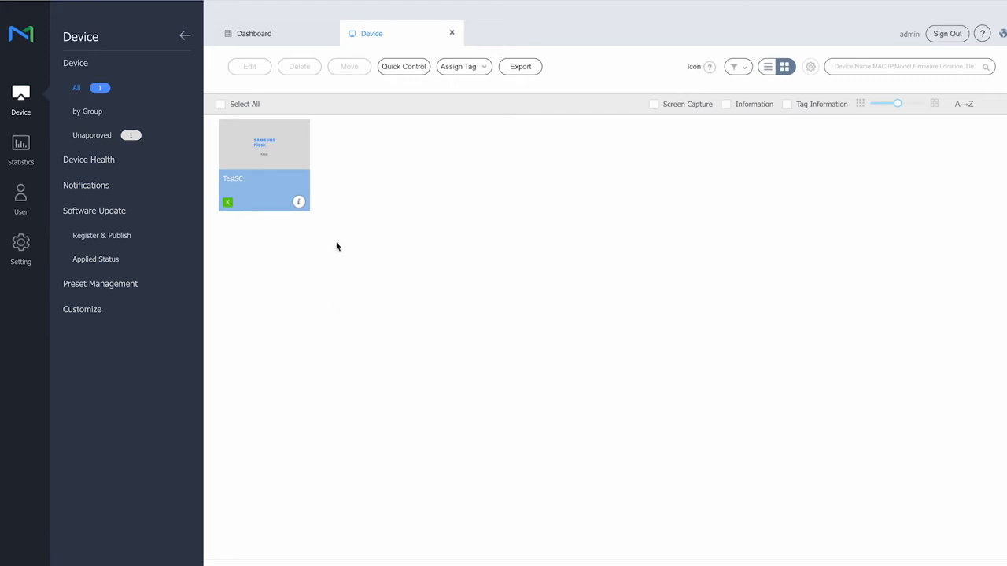
View TestSC's device info, its USB QR/bar code reader peripheral, and its empty app log
{"action": "left_click", "coordinate": [298, 201]}
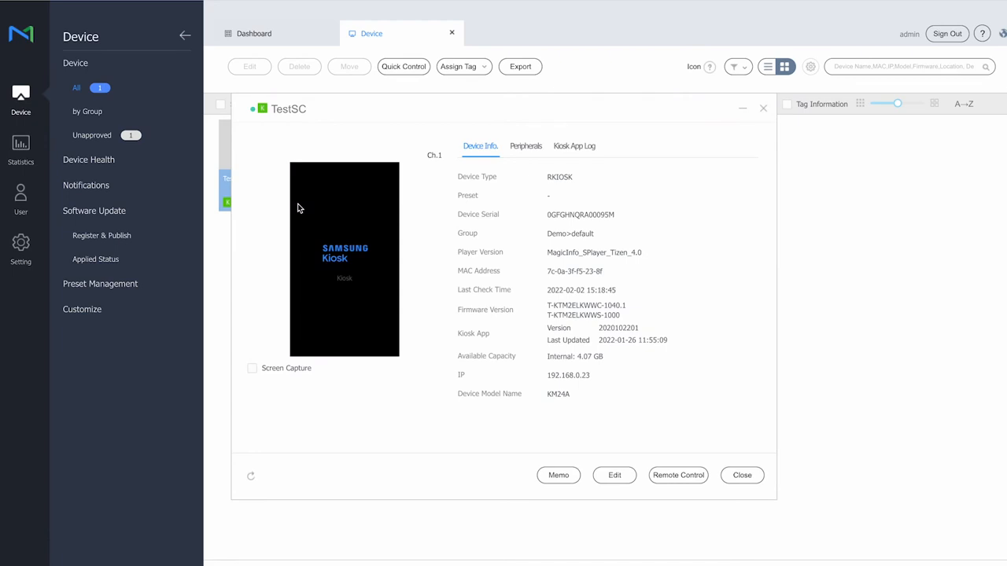
{"action": "mouse_move", "coordinate": [681, 321]}
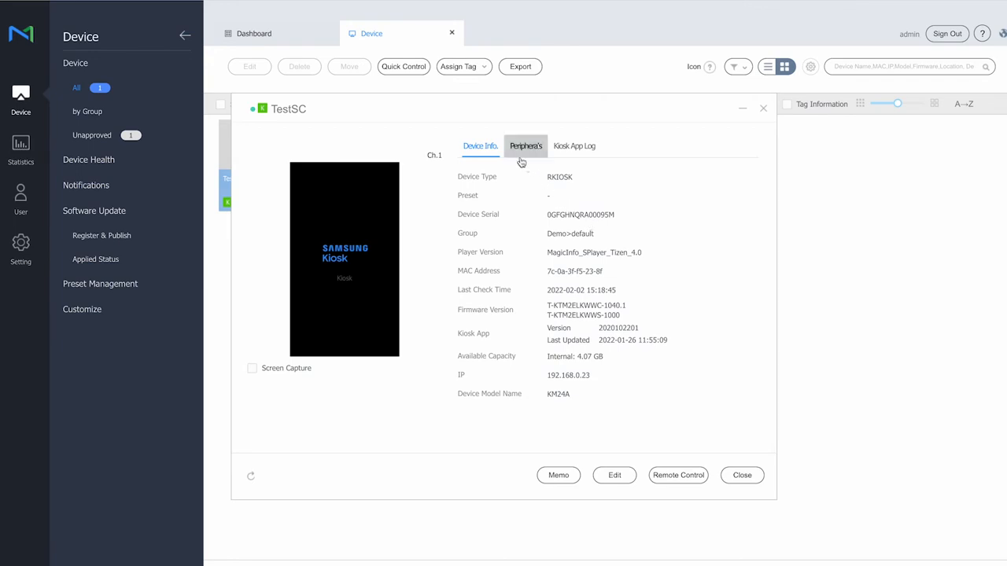
{"action": "mouse_move", "coordinate": [526, 145]}
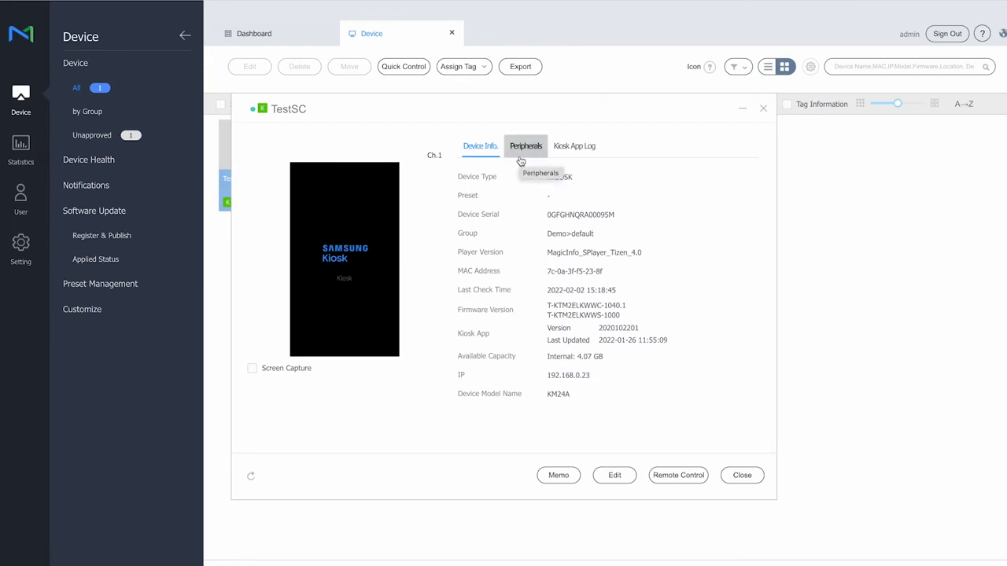
{"action": "left_click", "coordinate": [525, 145]}
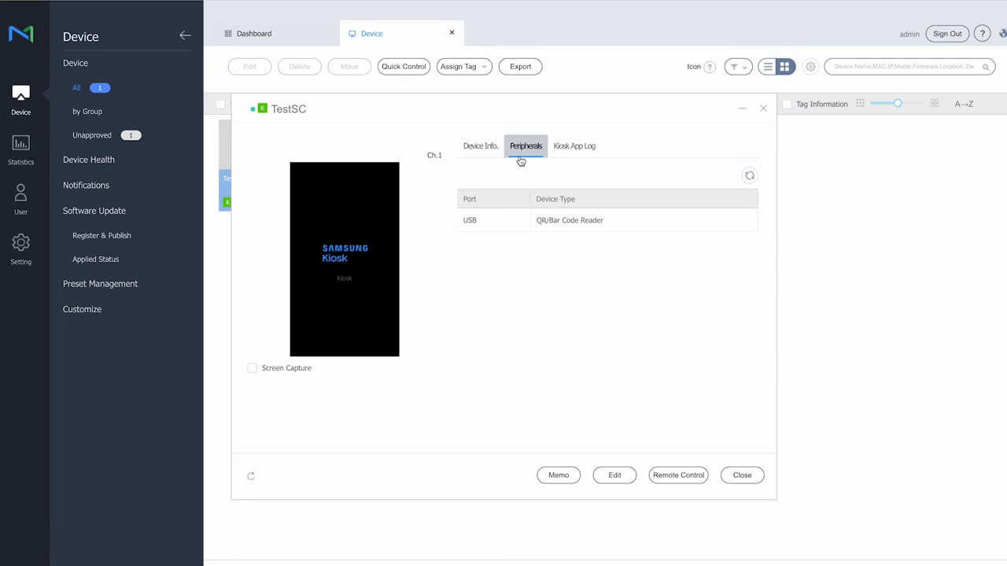
{"action": "left_click", "coordinate": [574, 146]}
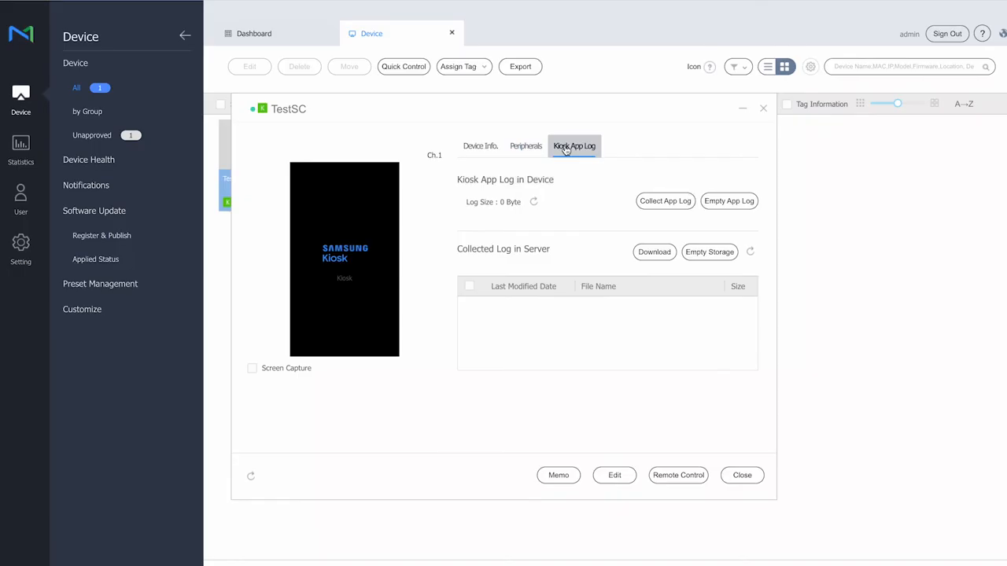
{"action": "mouse_move", "coordinate": [574, 146]}
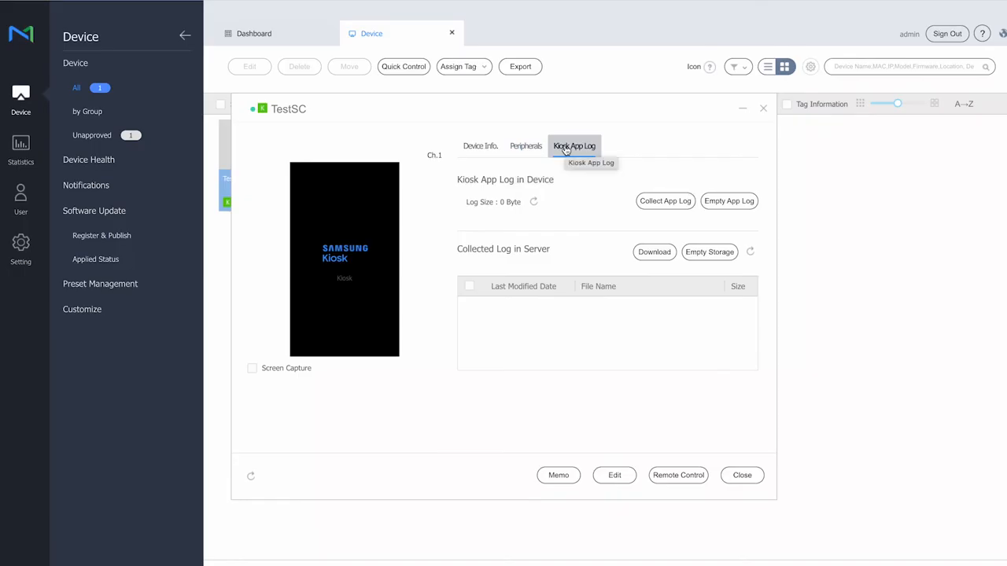
{"action": "left_click", "coordinate": [479, 146]}
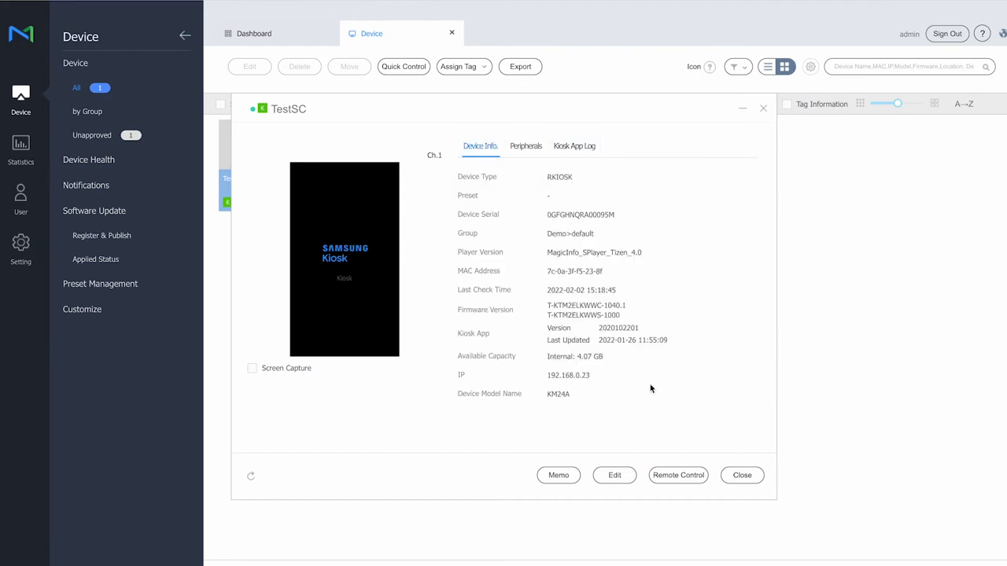
{"action": "left_click", "coordinate": [678, 475]}
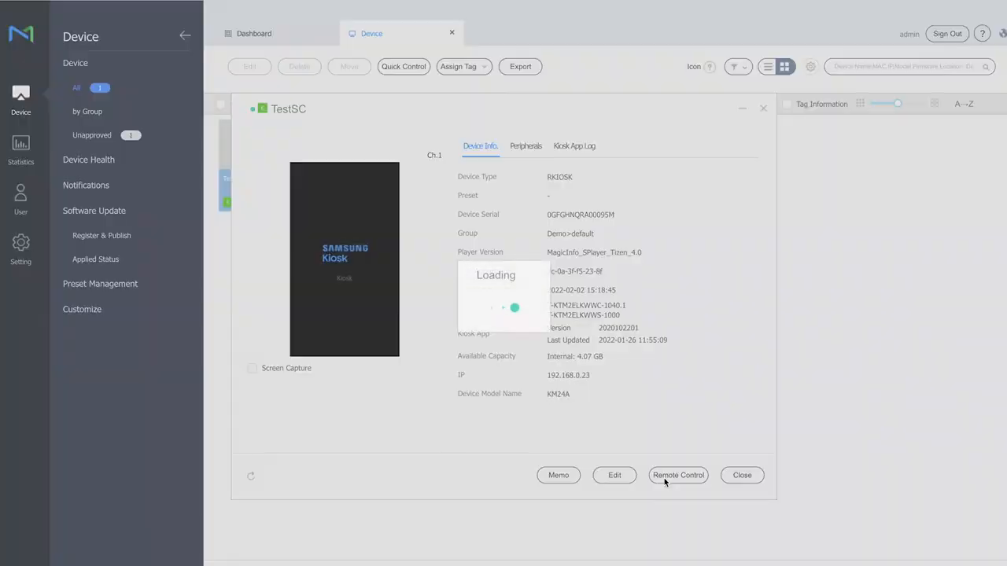
{"action": "left_click", "coordinate": [678, 475]}
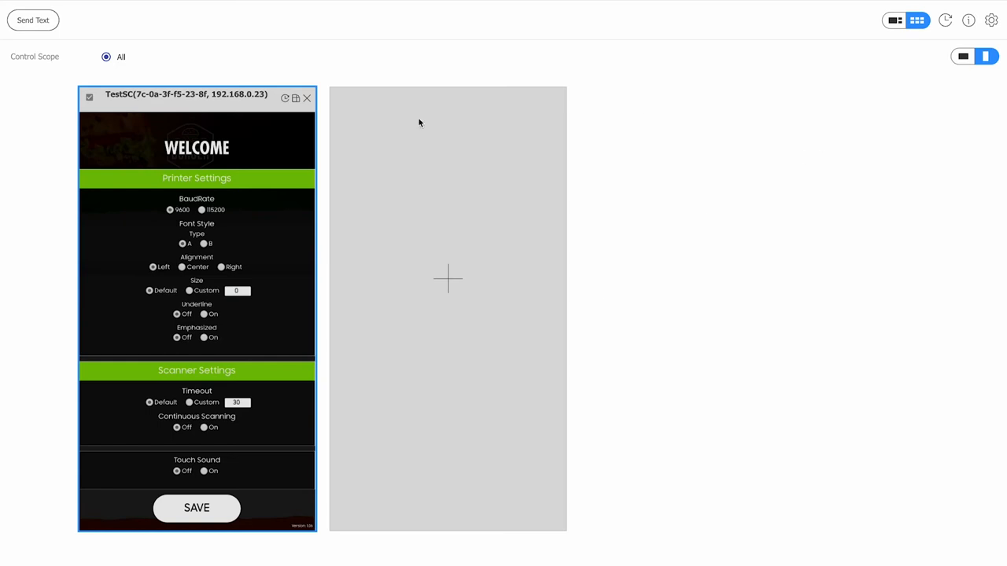
{"action": "mouse_move", "coordinate": [374, 124]}
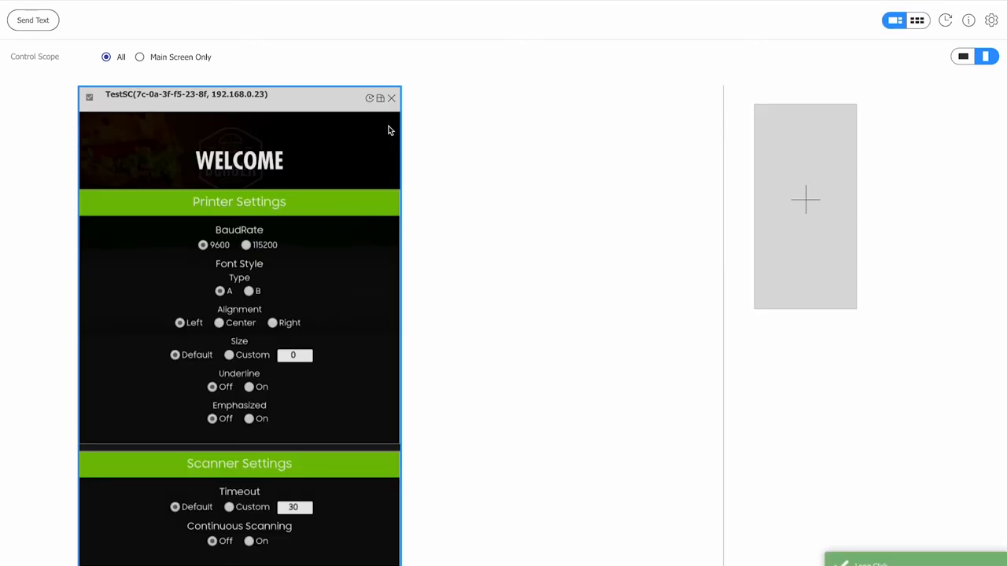
{"action": "scroll", "scroll_direction": "down", "scroll_amount": 3}
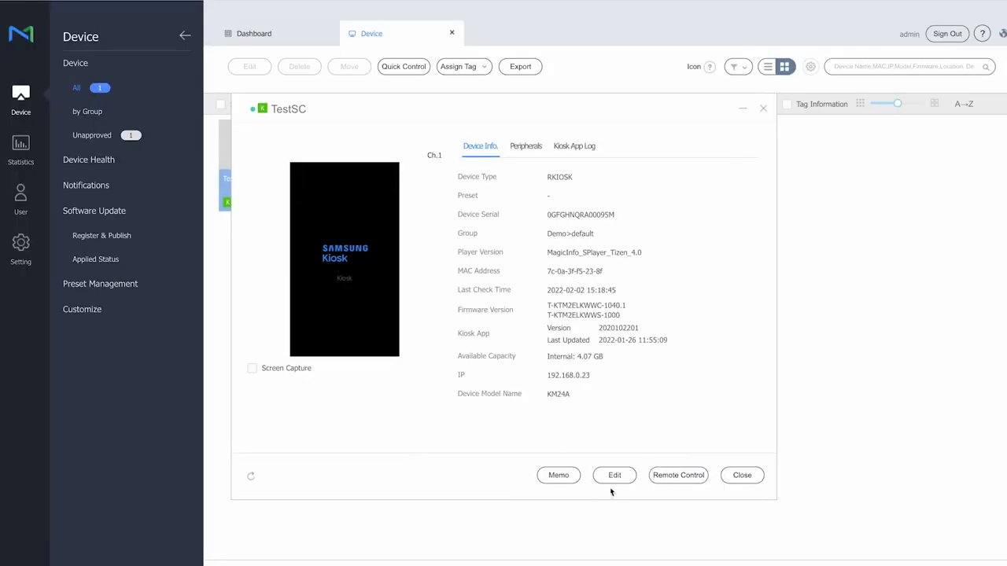
Open TestSC's edit settings, scroll its Information tab, and view the clock and timer settings
{"action": "left_click", "coordinate": [614, 475]}
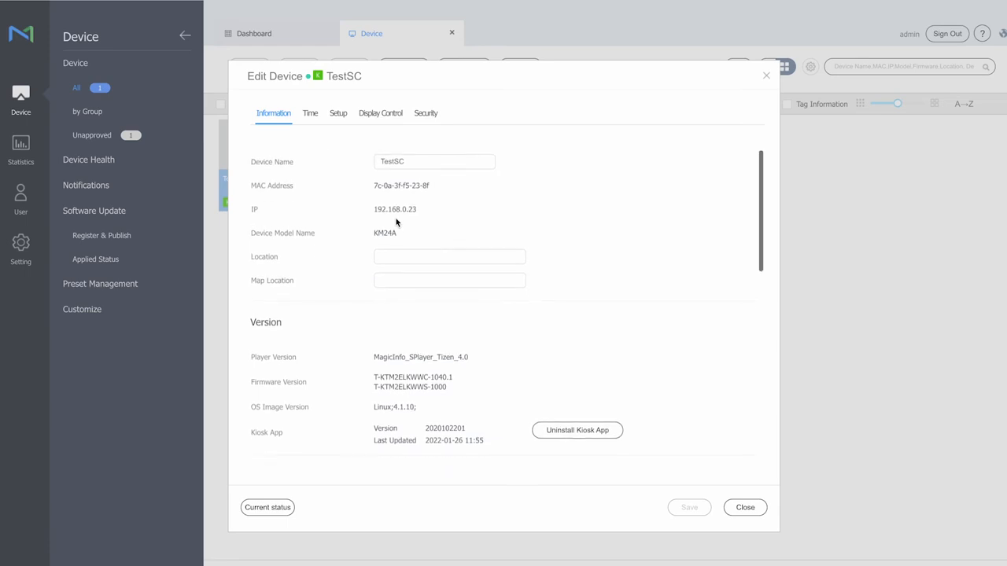
{"action": "scroll", "scroll_direction": "down", "scroll_amount": 3}
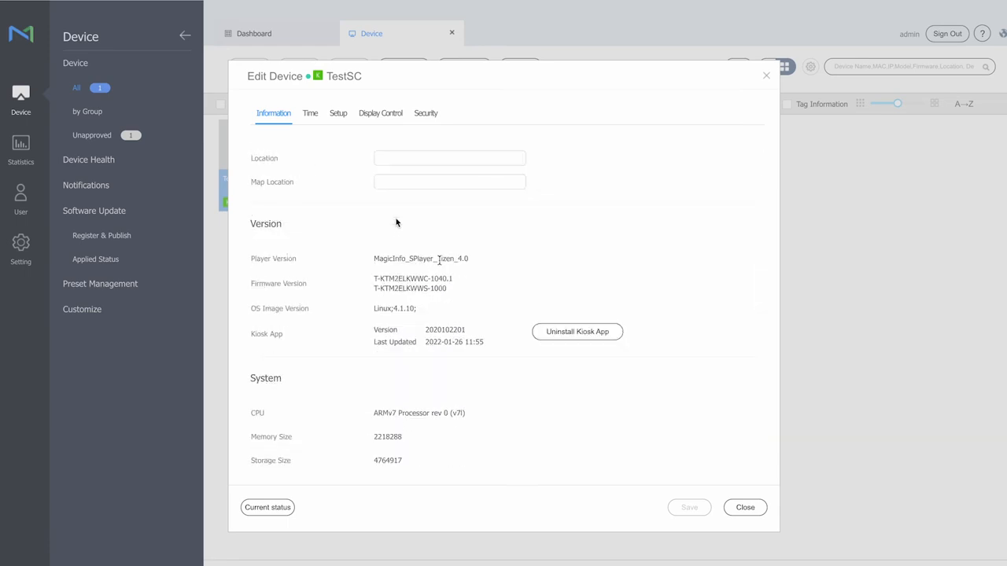
{"action": "mouse_move", "coordinate": [580, 360]}
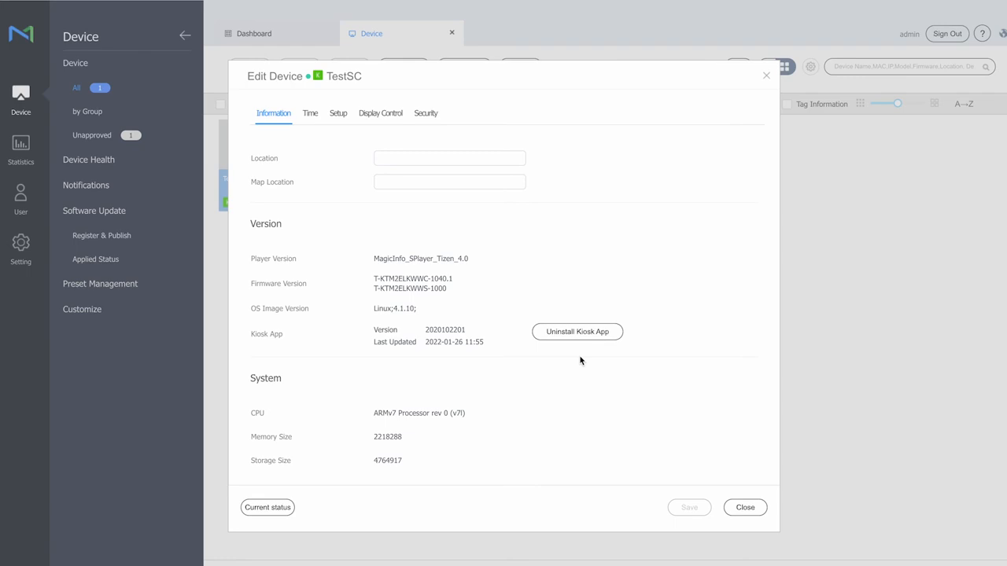
{"action": "left_click", "coordinate": [310, 112]}
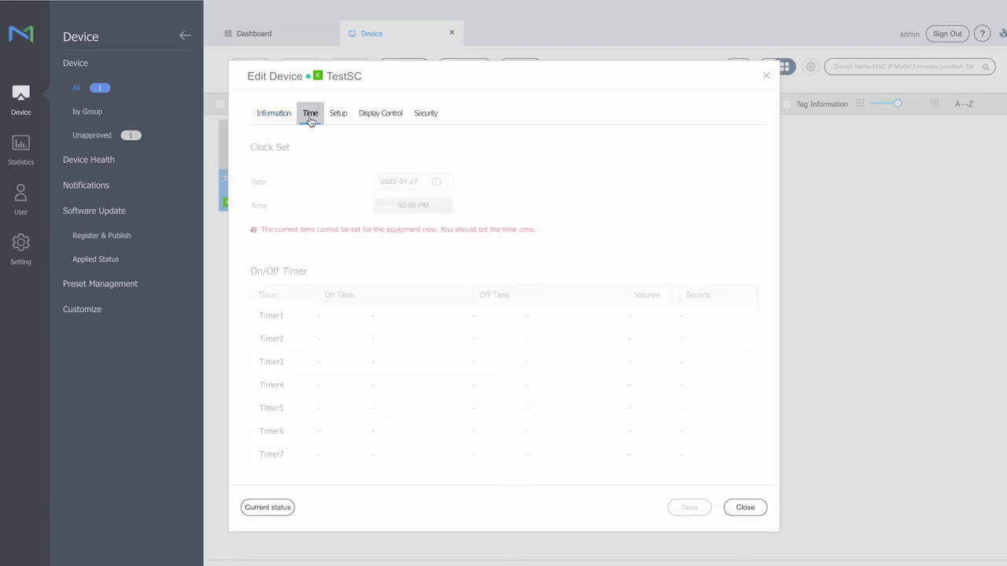
{"action": "left_click", "coordinate": [310, 112]}
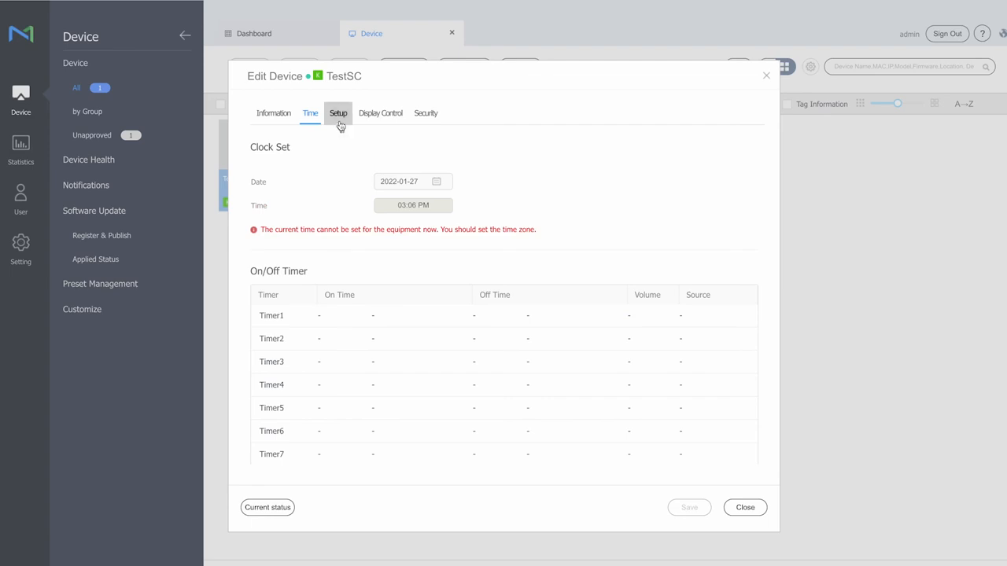
Review TestSC's setup settings and display control settings, including OSD and temperature values
{"action": "left_click", "coordinate": [337, 113]}
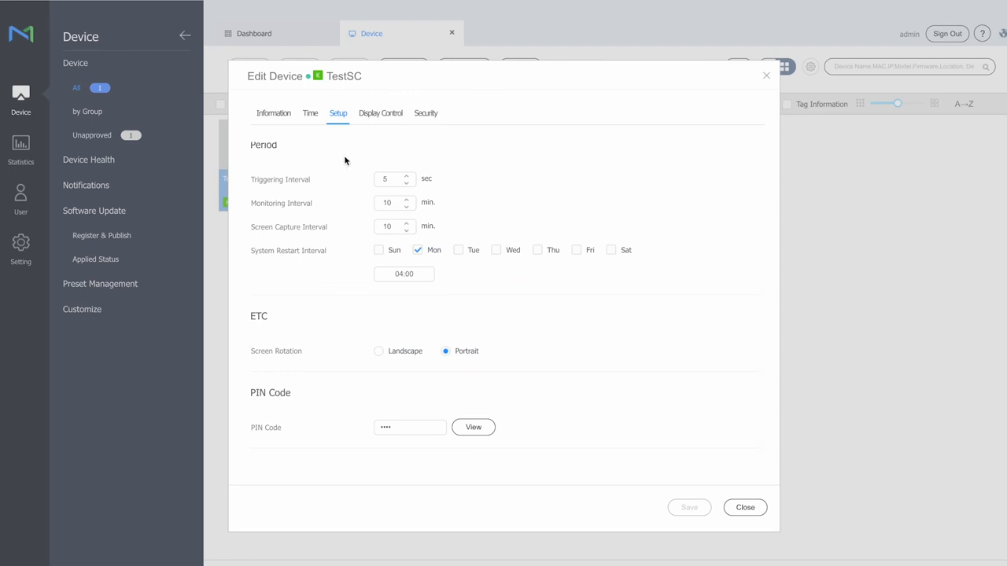
{"action": "left_click", "coordinate": [380, 113]}
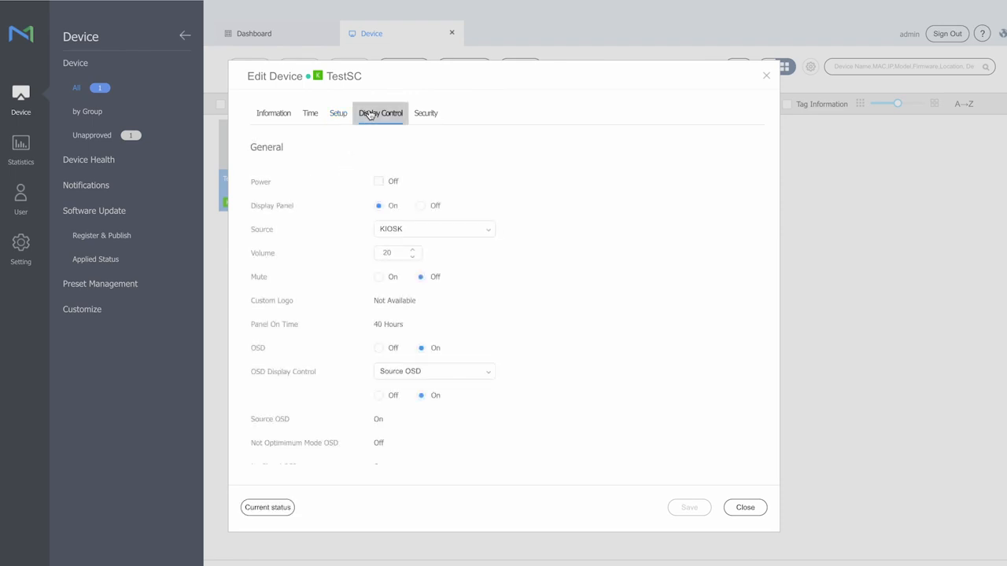
{"action": "scroll", "scroll_direction": "down", "scroll_amount": 3}
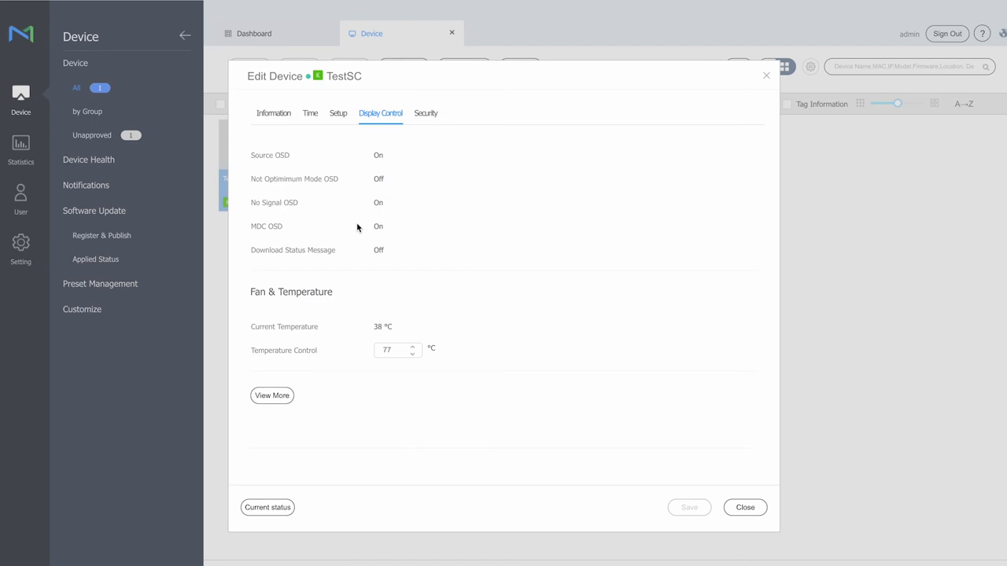
{"action": "mouse_move", "coordinate": [736, 81]}
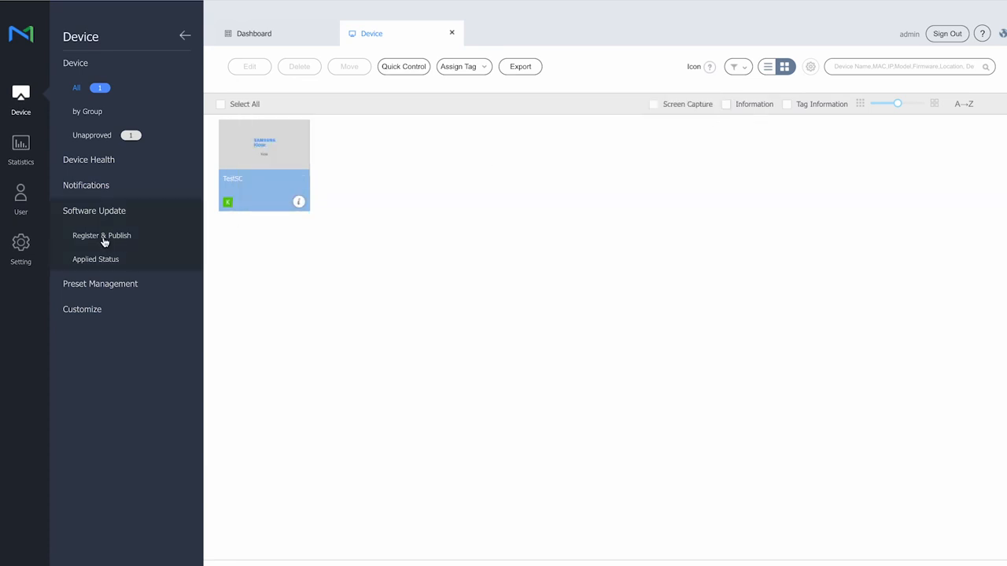
{"action": "left_click", "coordinate": [102, 235]}
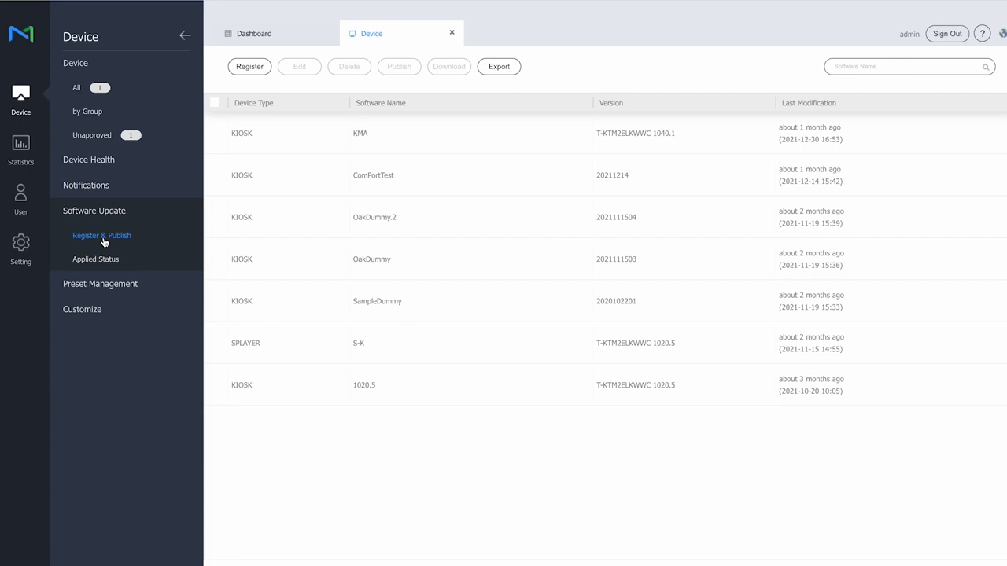
{"action": "left_click", "coordinate": [101, 235]}
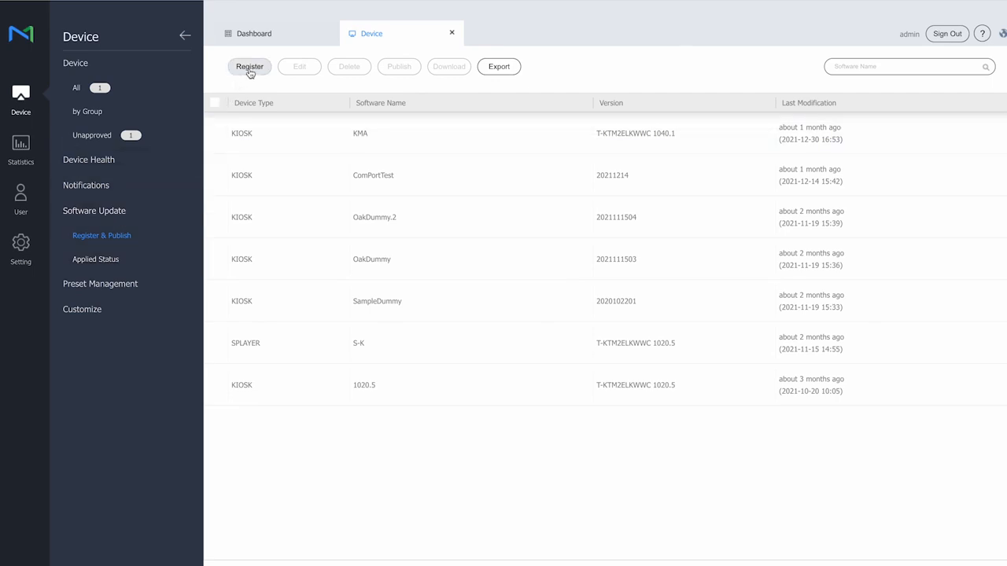
{"action": "left_click", "coordinate": [250, 66]}
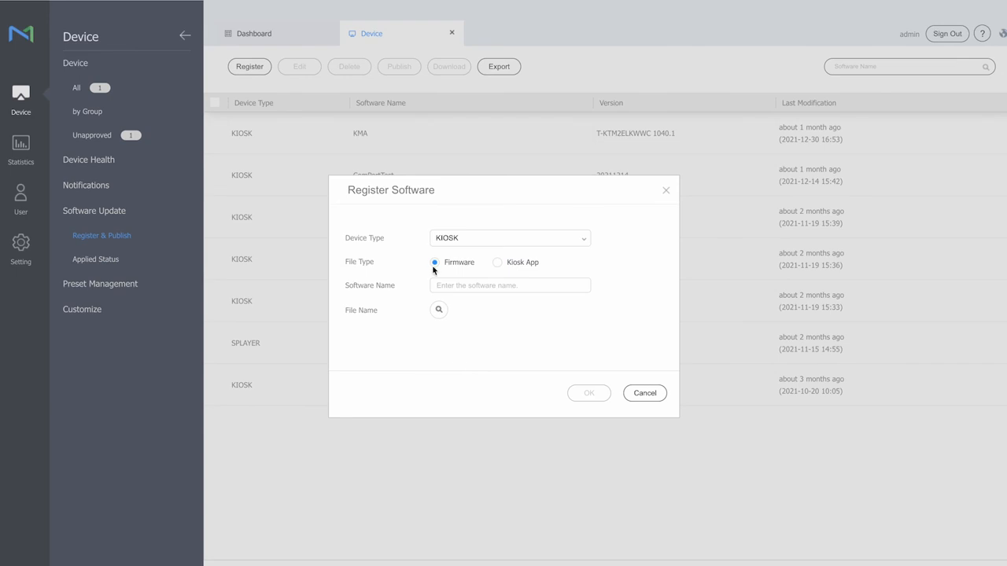
{"action": "mouse_move", "coordinate": [395, 258]}
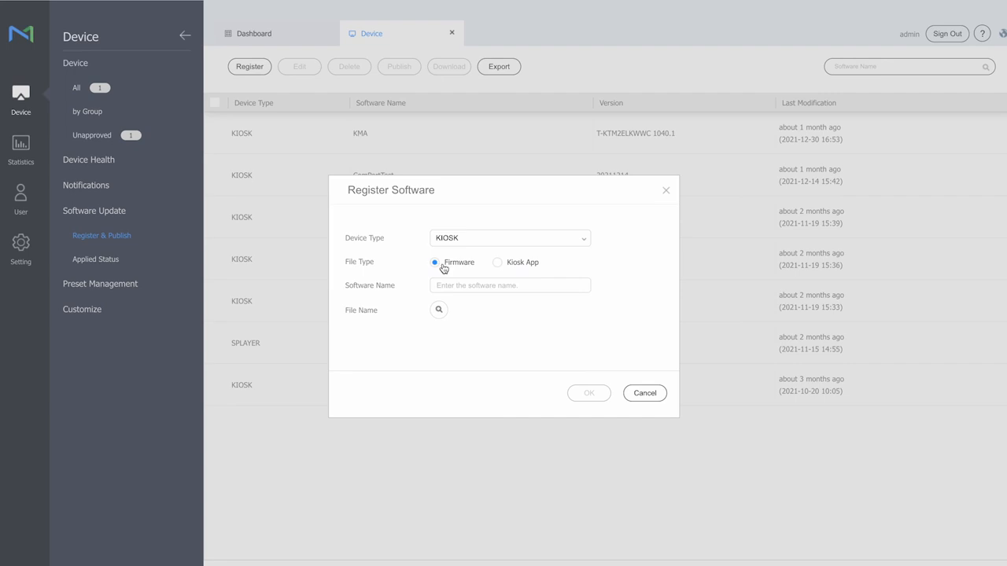
{"action": "mouse_move", "coordinate": [510, 266]}
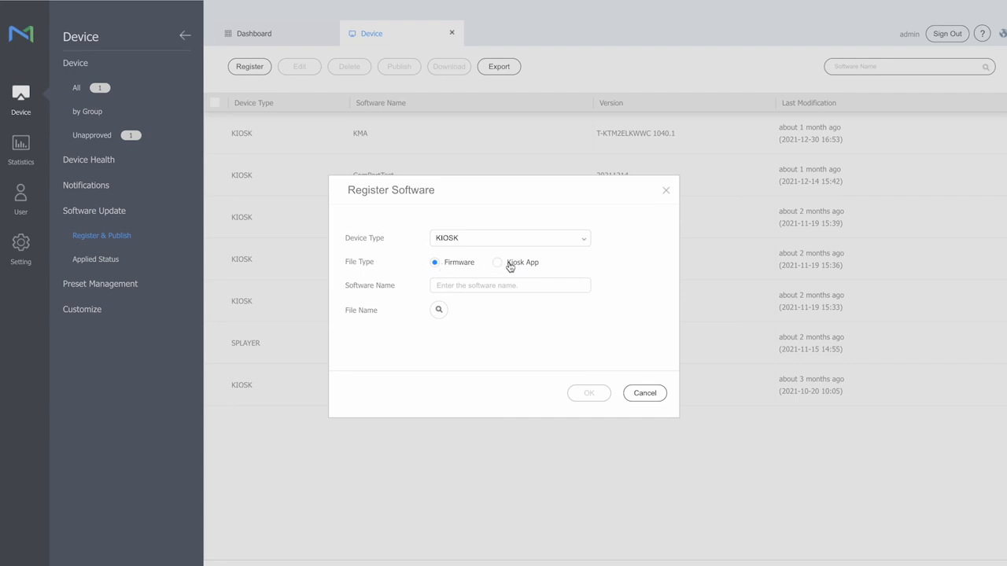
{"action": "left_click", "coordinate": [497, 261]}
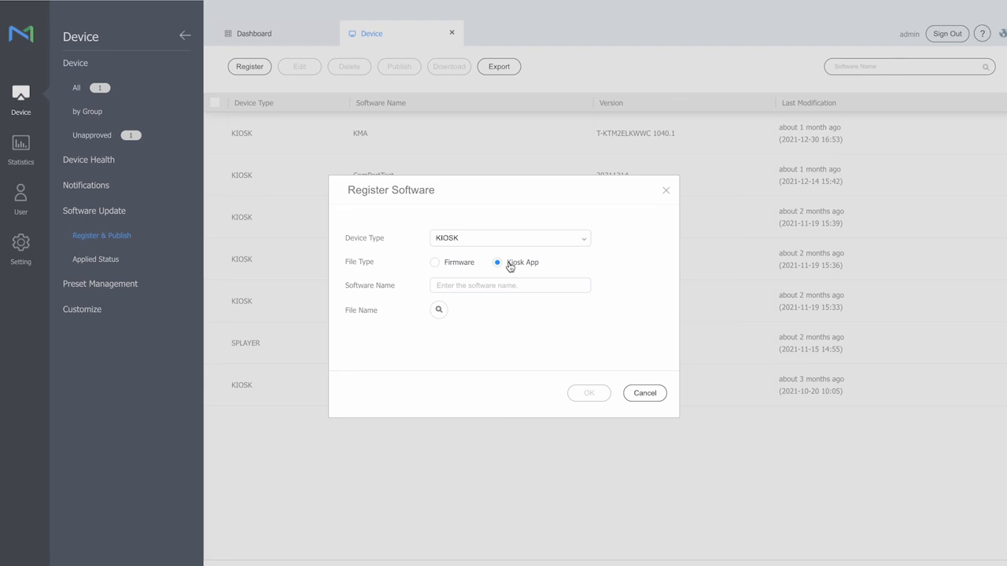
{"action": "left_click", "coordinate": [644, 393]}
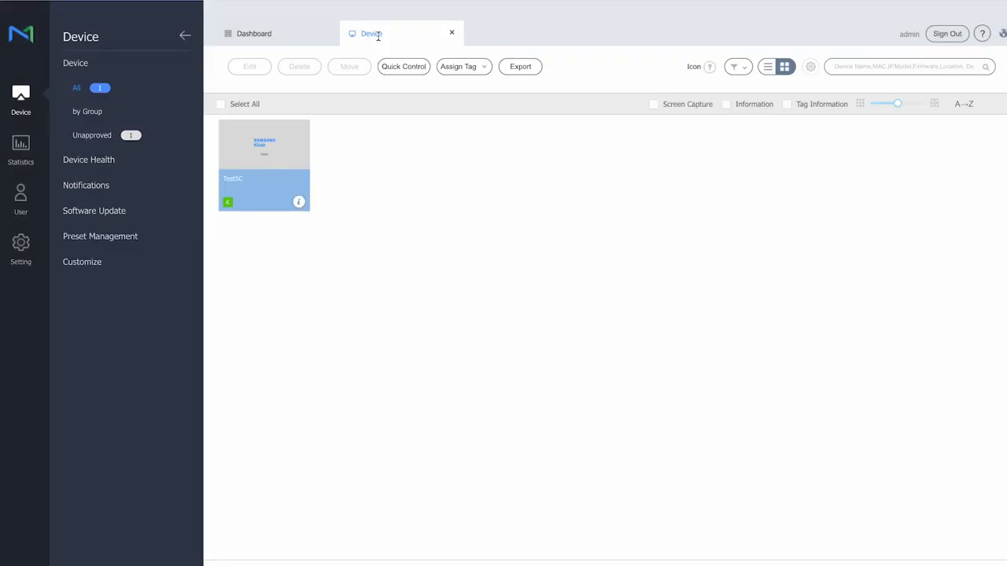